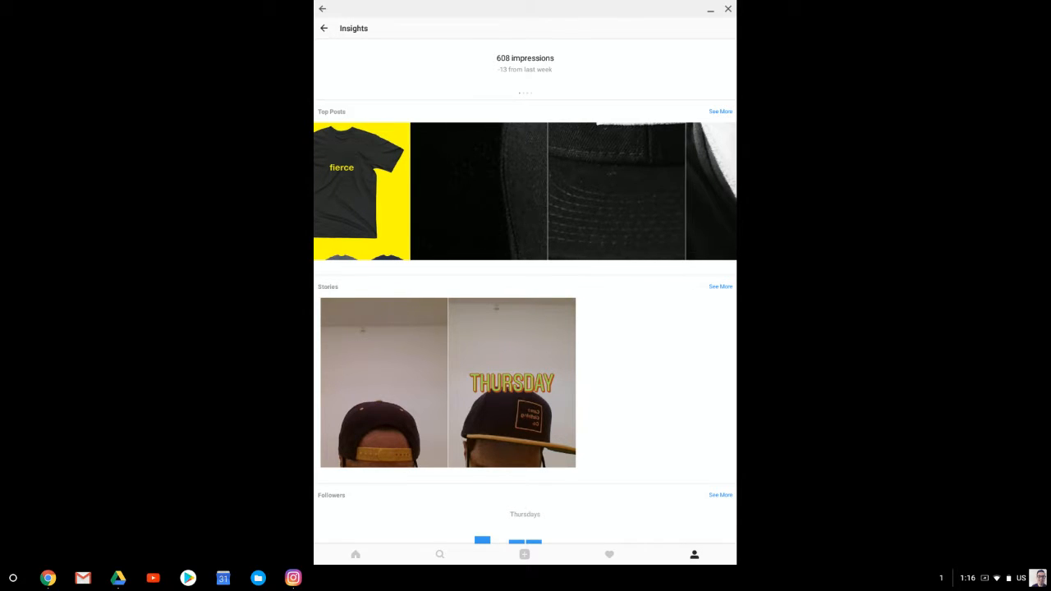
# Step: Scroll past the 608 impressions, top posts and stories to the Thursday hourly followers chart
pyautogui.scroll(-3)
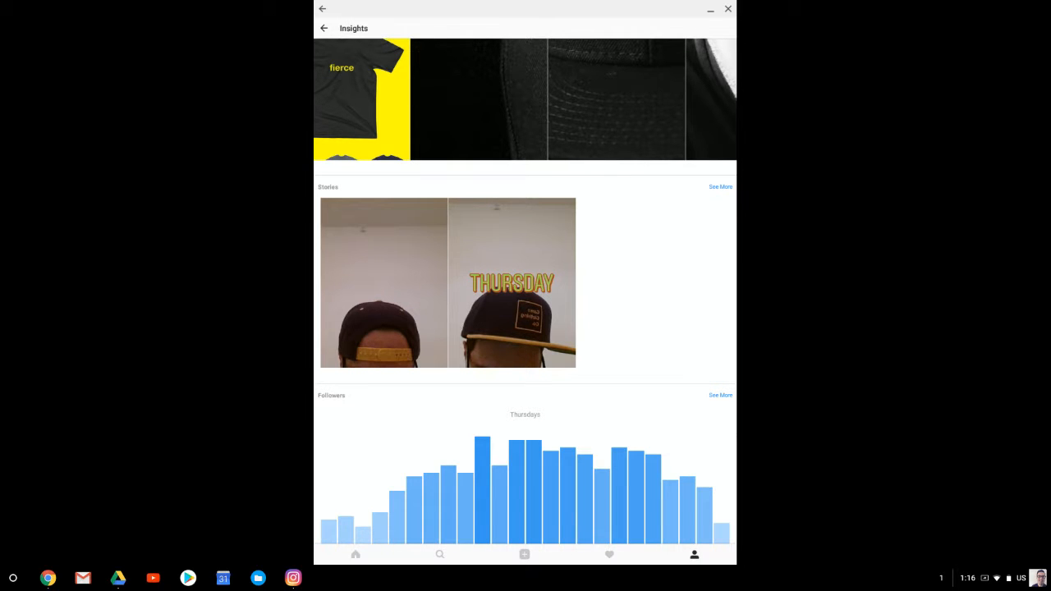
pyautogui.scroll(-3)
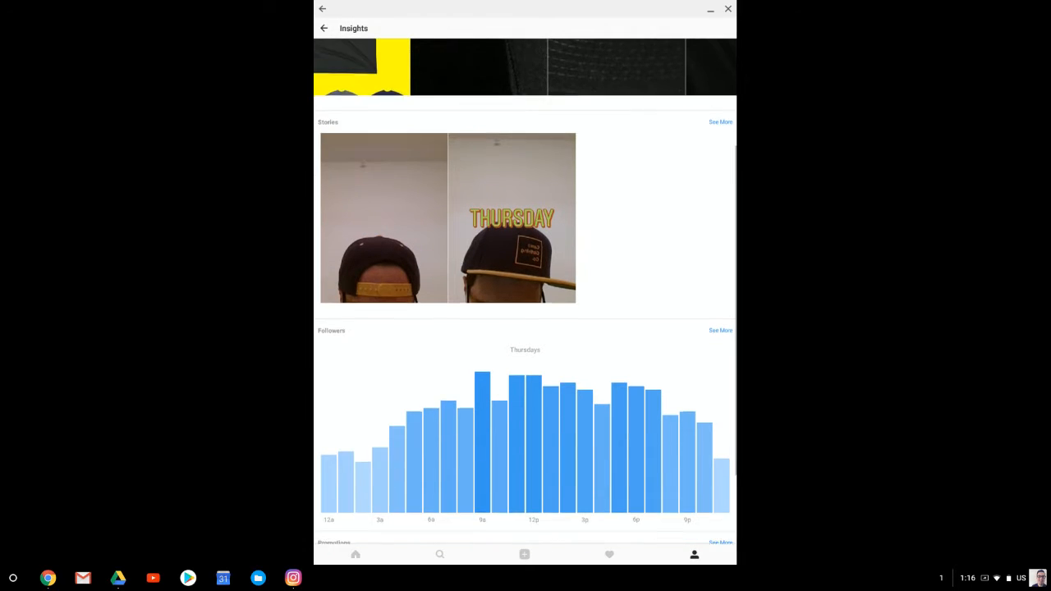
pyautogui.scroll(-3)
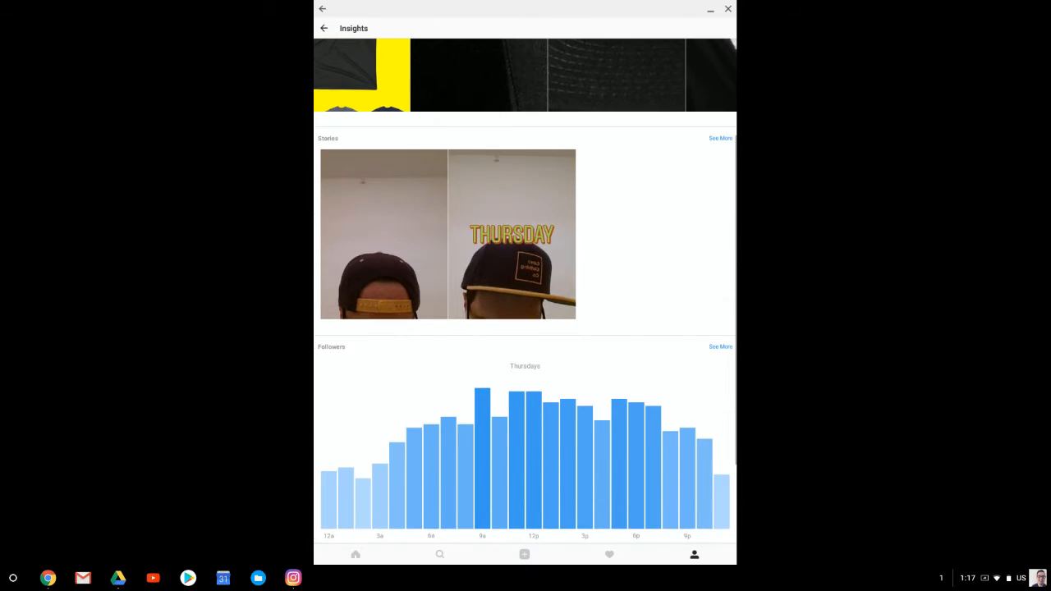
# Step: Scroll through the 193 followers' gender split, age ranges and top cities
pyautogui.scroll(-3)
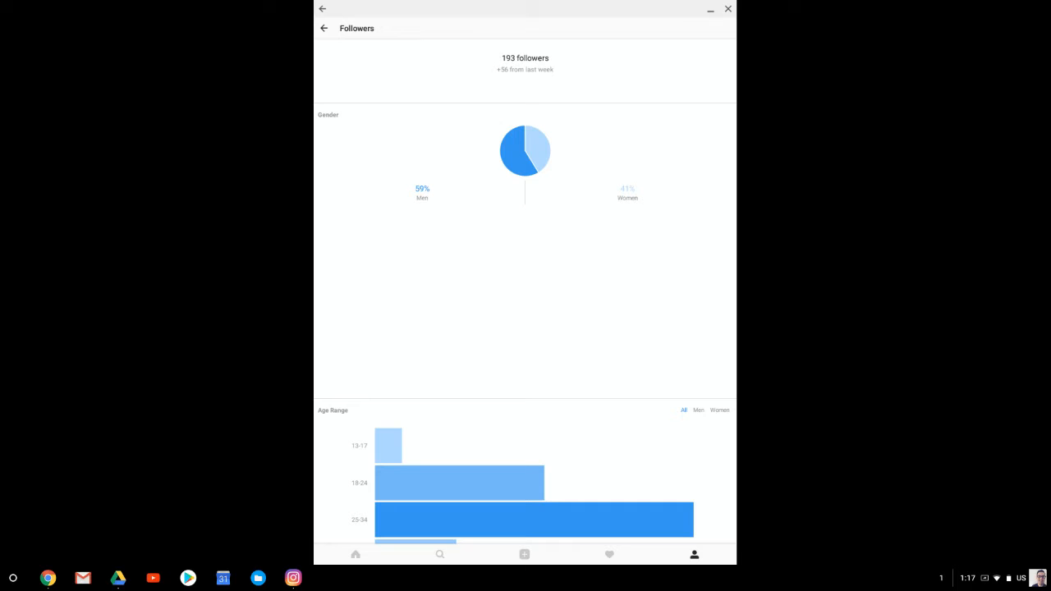
pyautogui.scroll(-3)
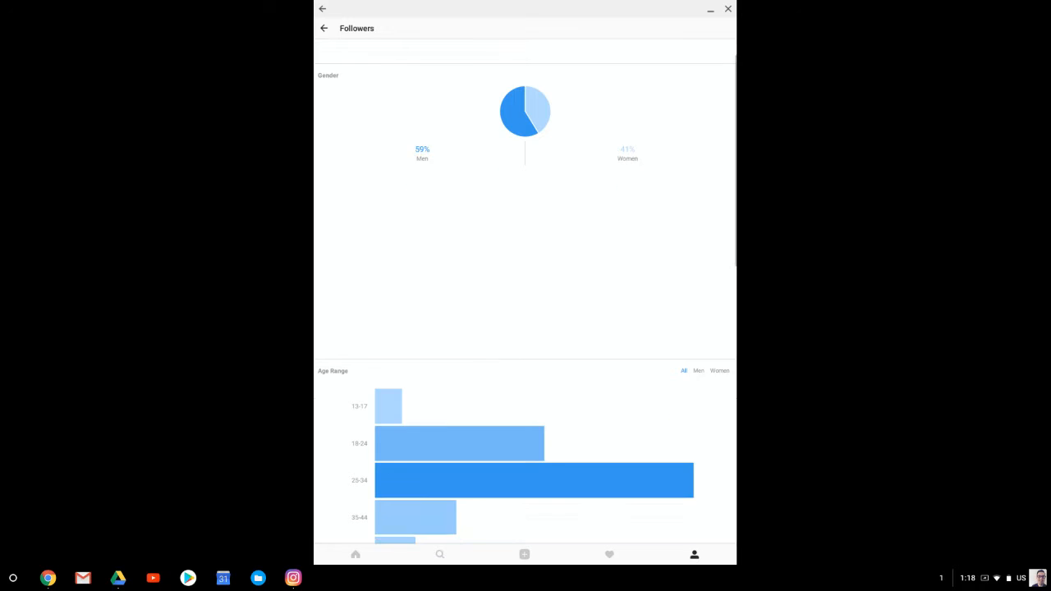
pyautogui.scroll(-3)
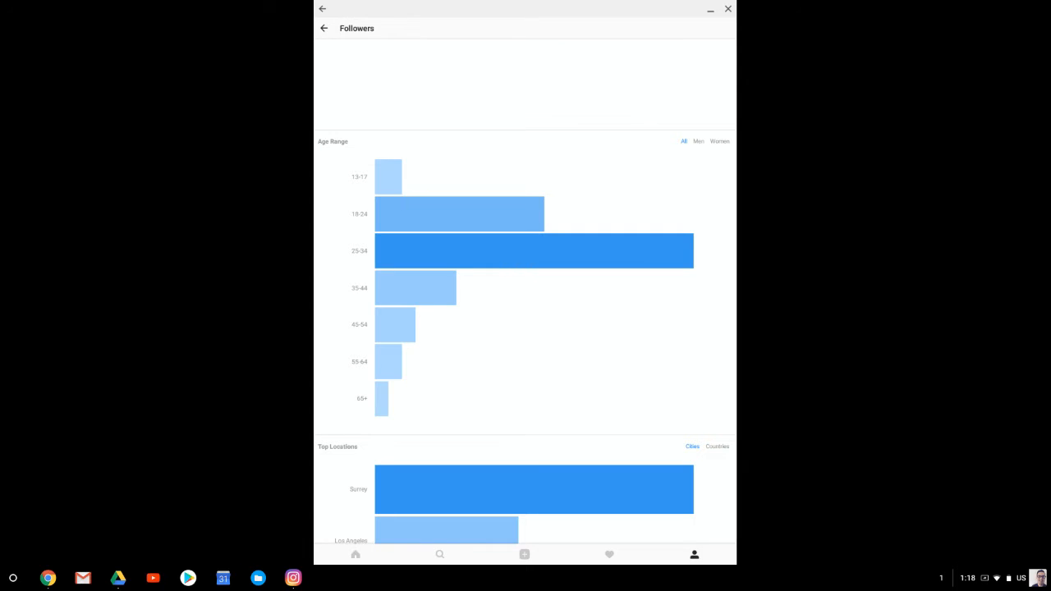
# Step: Scroll past the top cities list led by Surrey to the Thursday hourly activity chart
pyautogui.scroll(-3)
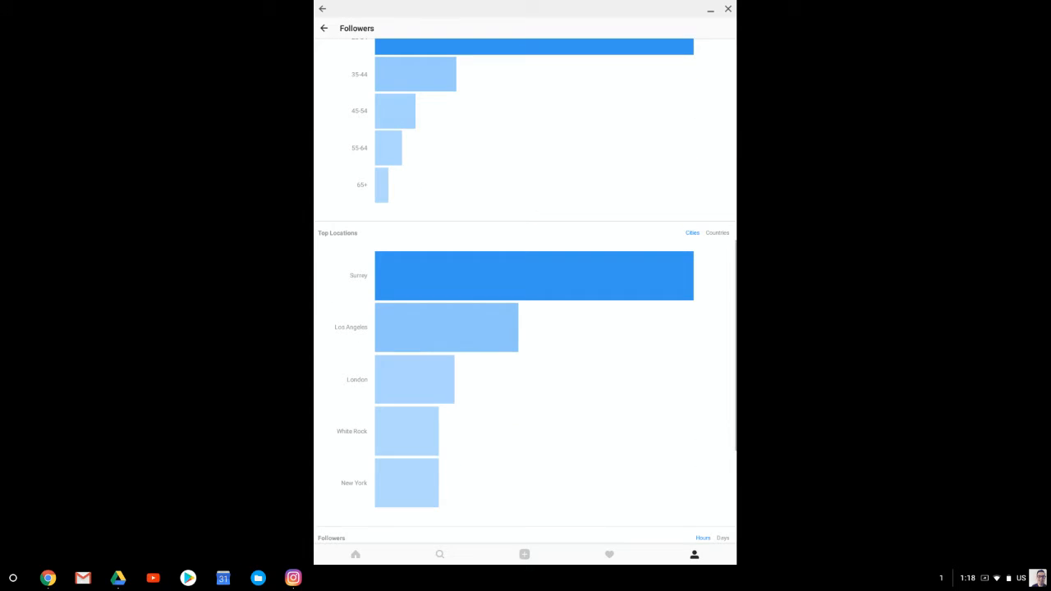
pyautogui.scroll(-3)
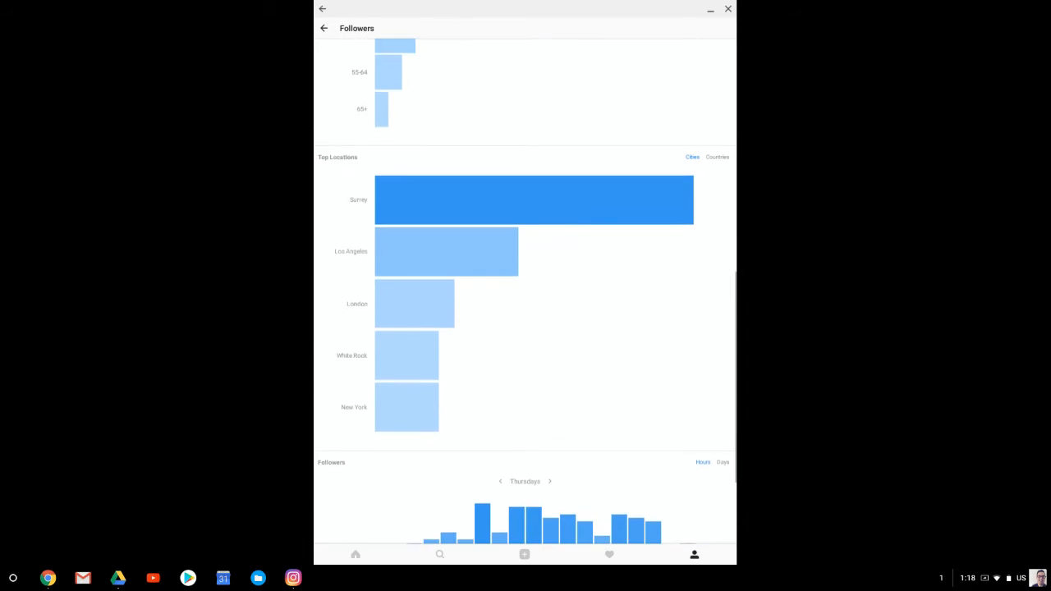
pyautogui.scroll(-3)
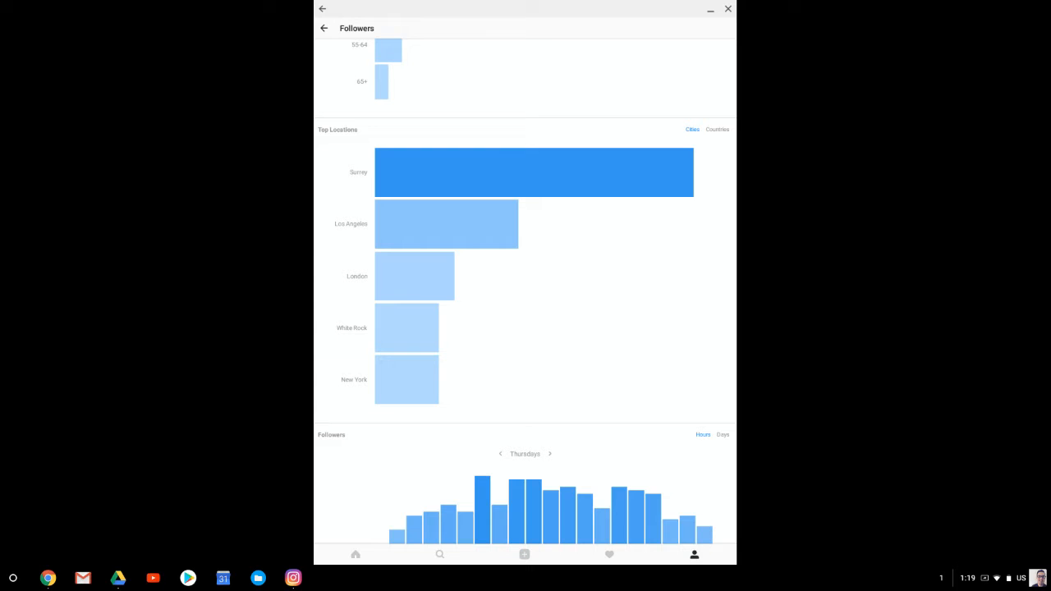
pyautogui.scroll(-3)
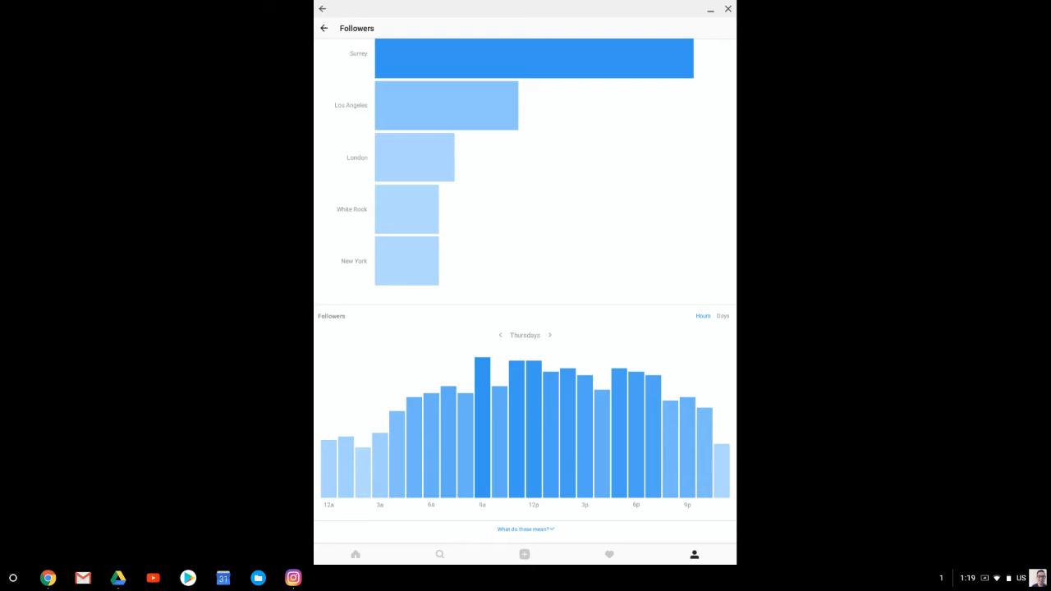
# Step: Browse Friday and other weekdays' hourly activity, then view follower totals by day
pyautogui.click(550, 335)
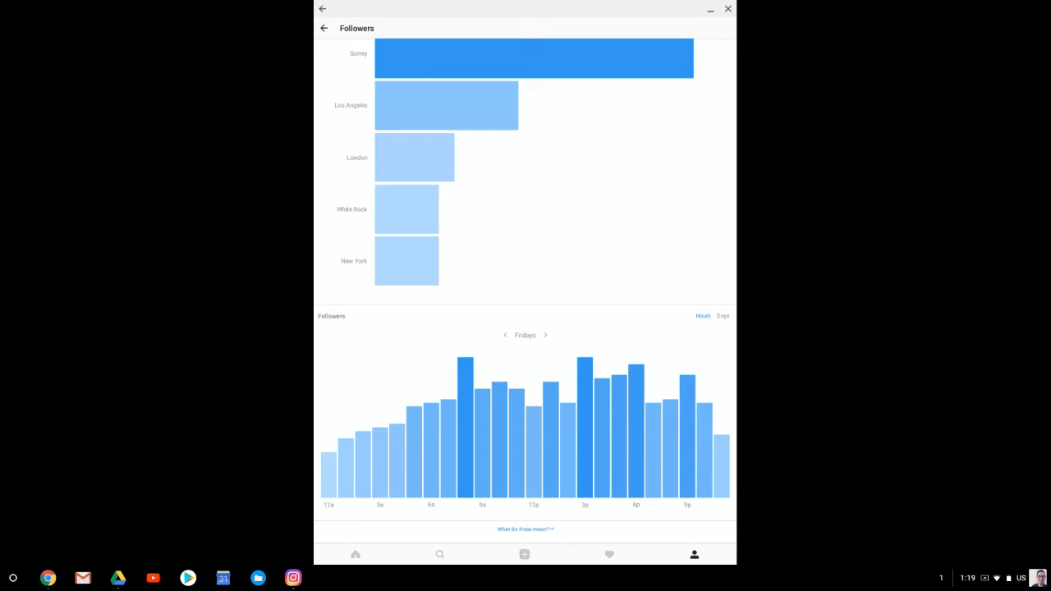
pyautogui.click(548, 334)
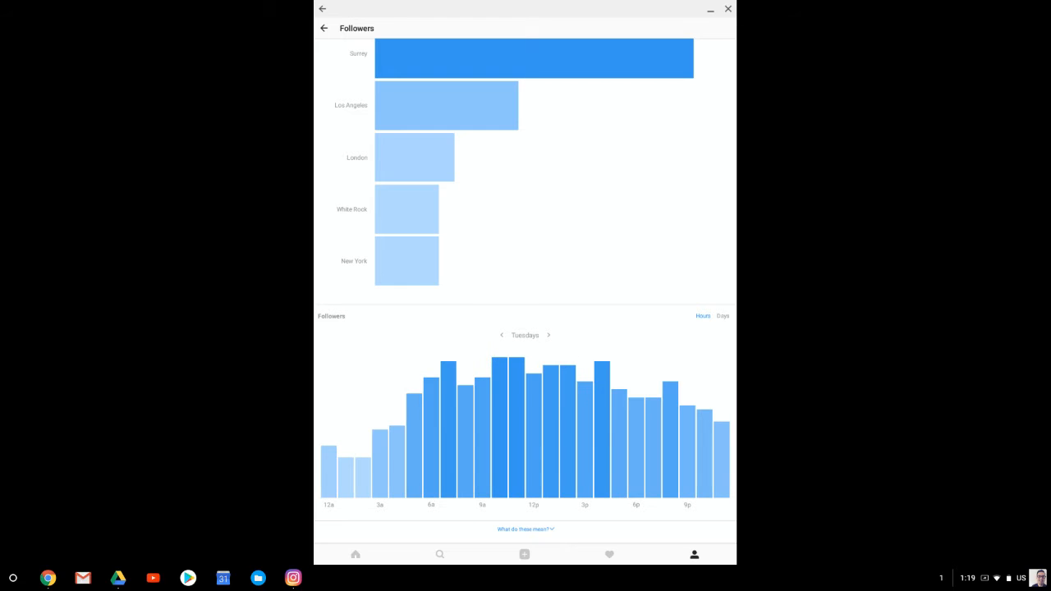
pyautogui.click(550, 334)
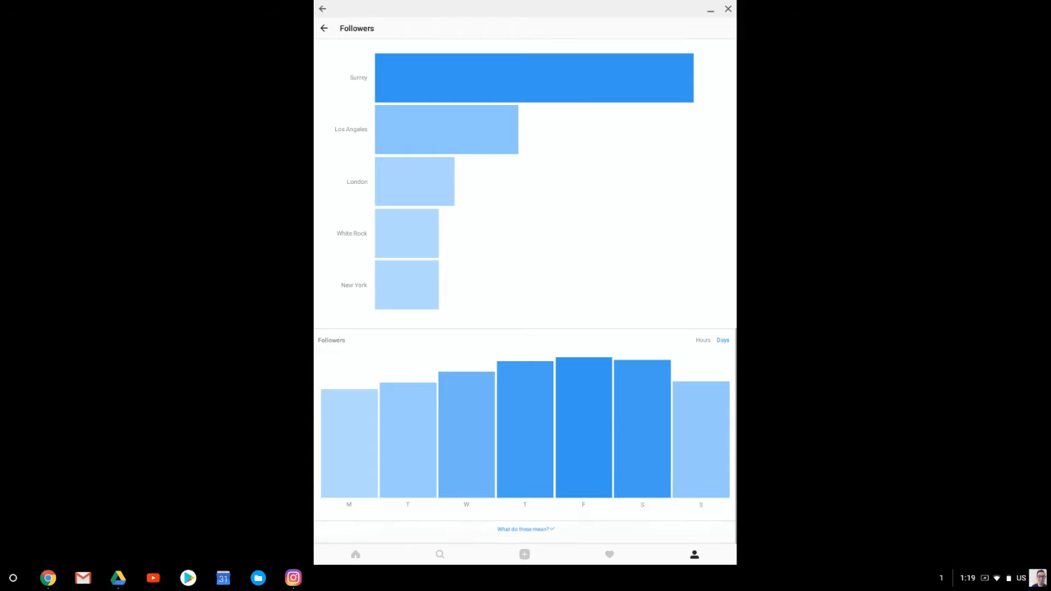
pyautogui.scroll(-3)
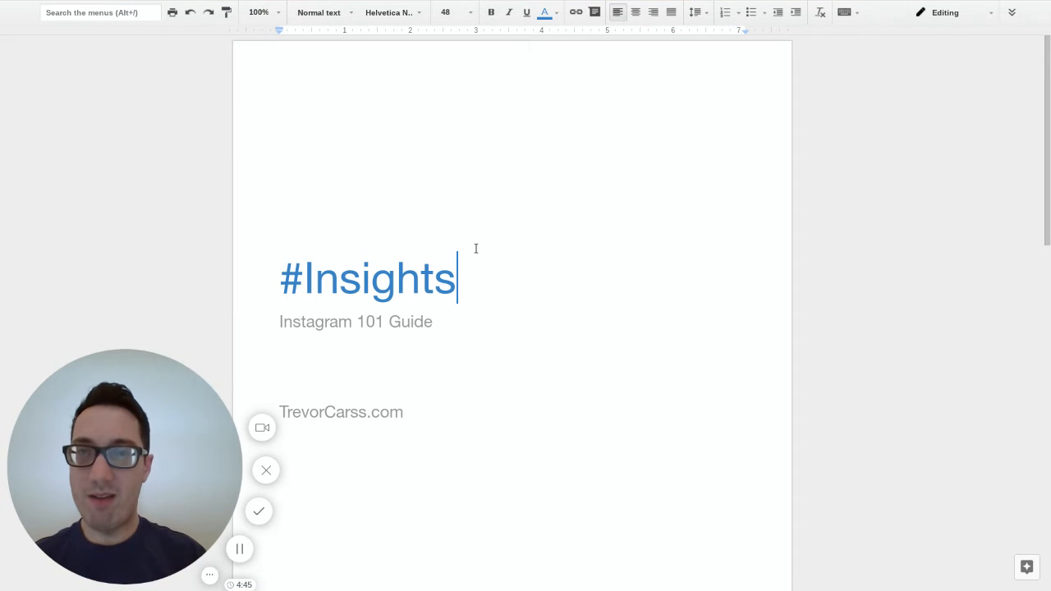
pyautogui.moveTo(457, 342)
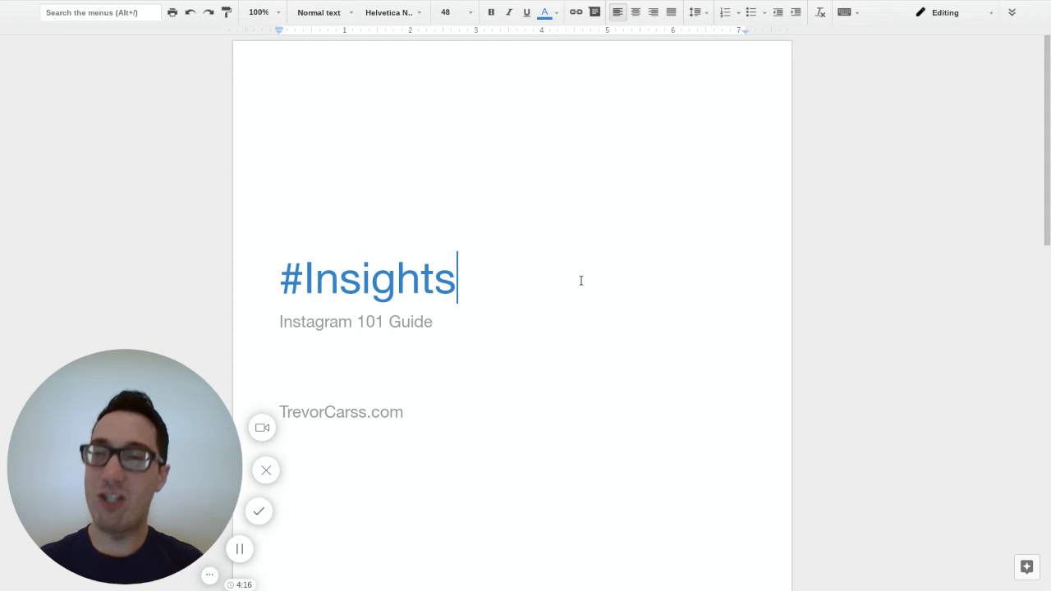
pyautogui.moveTo(510, 447)
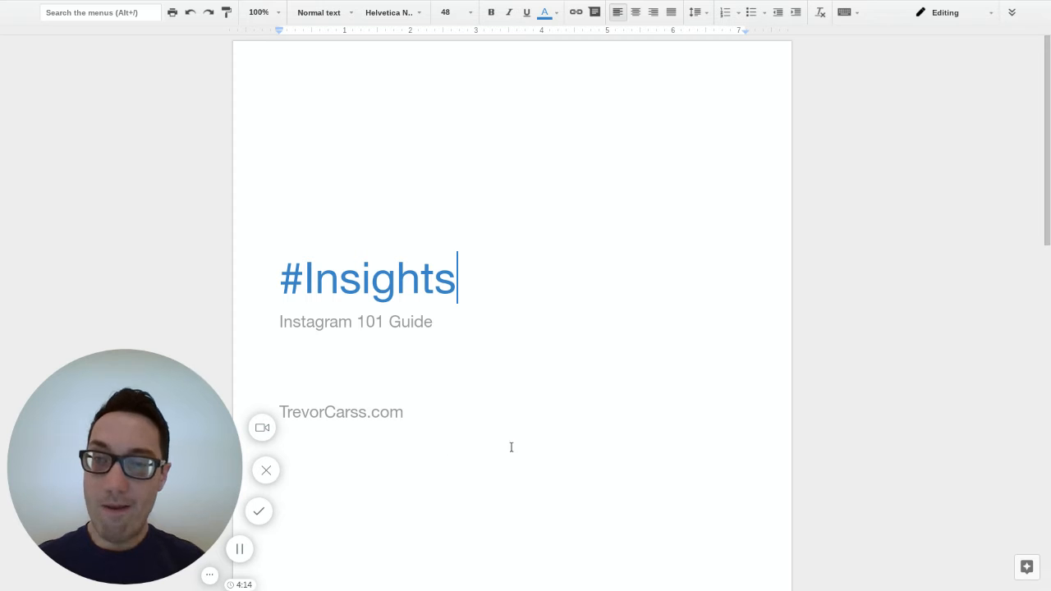
pyautogui.moveTo(259, 511)
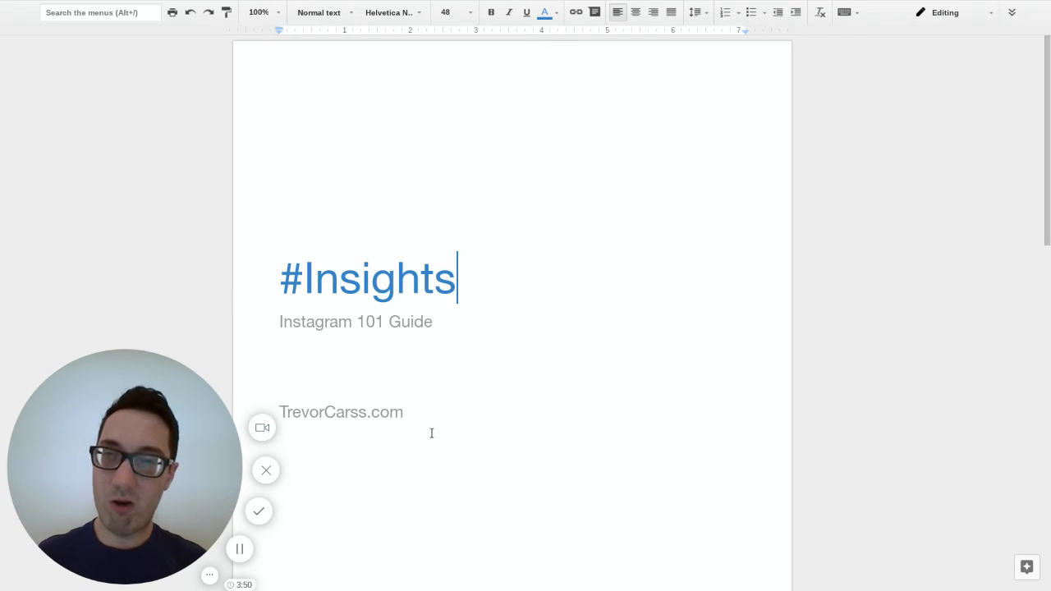
pyautogui.moveTo(621, 437)
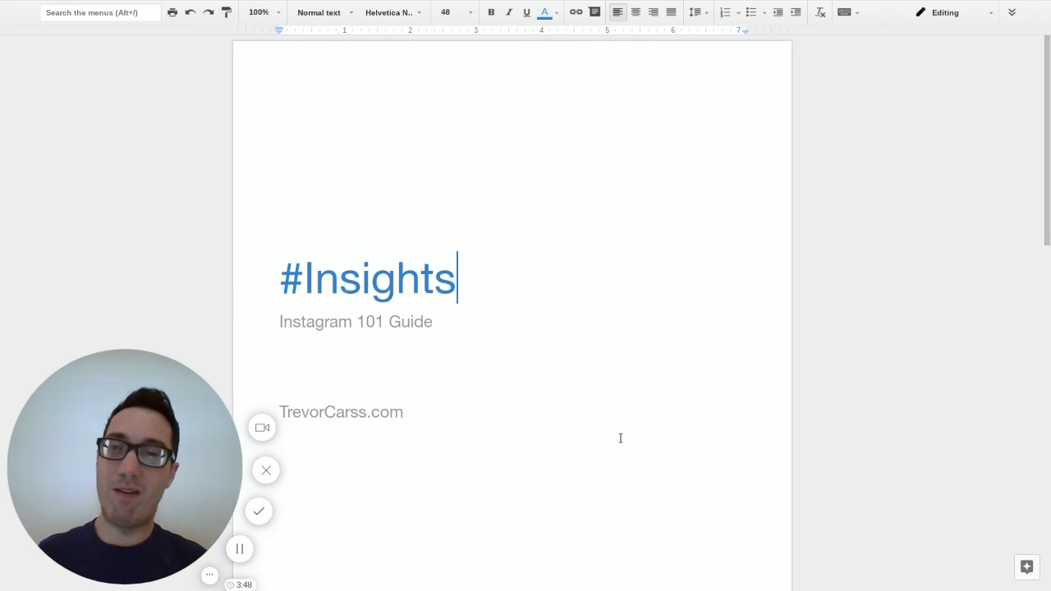